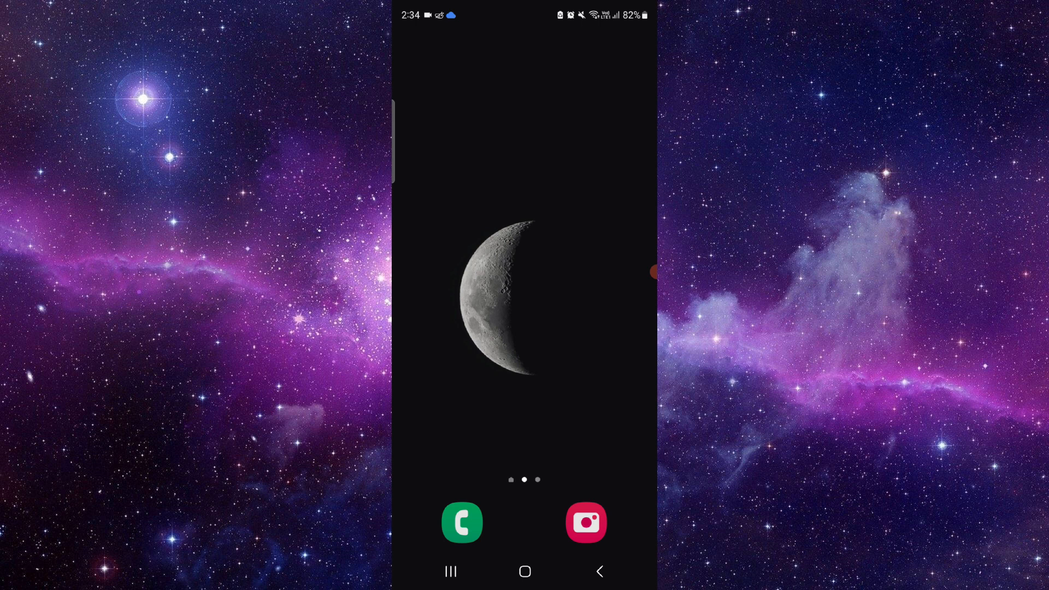
pyautogui.click(524, 43)
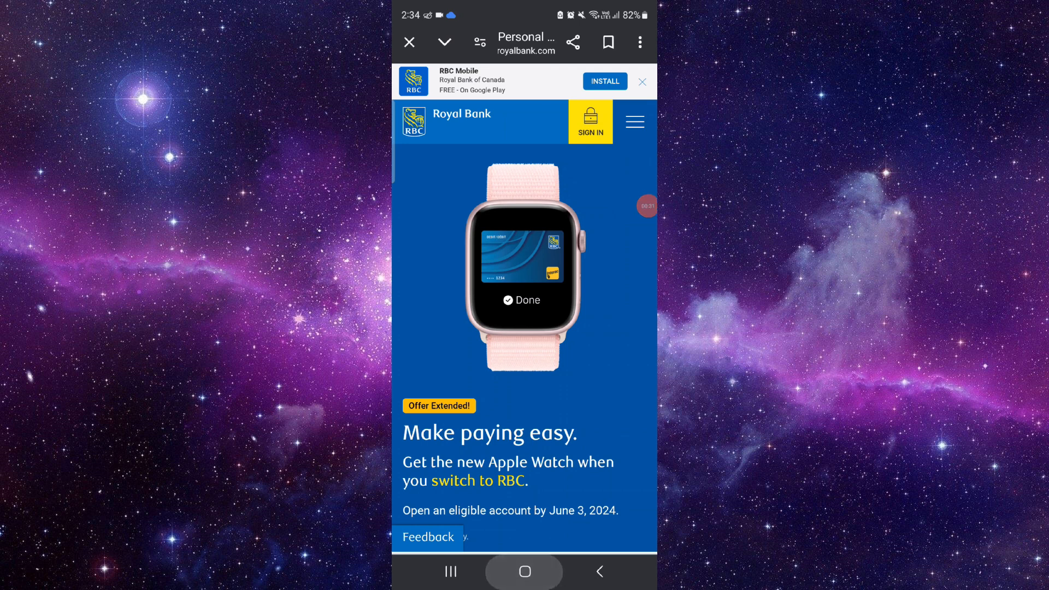
pyautogui.click(409, 42)
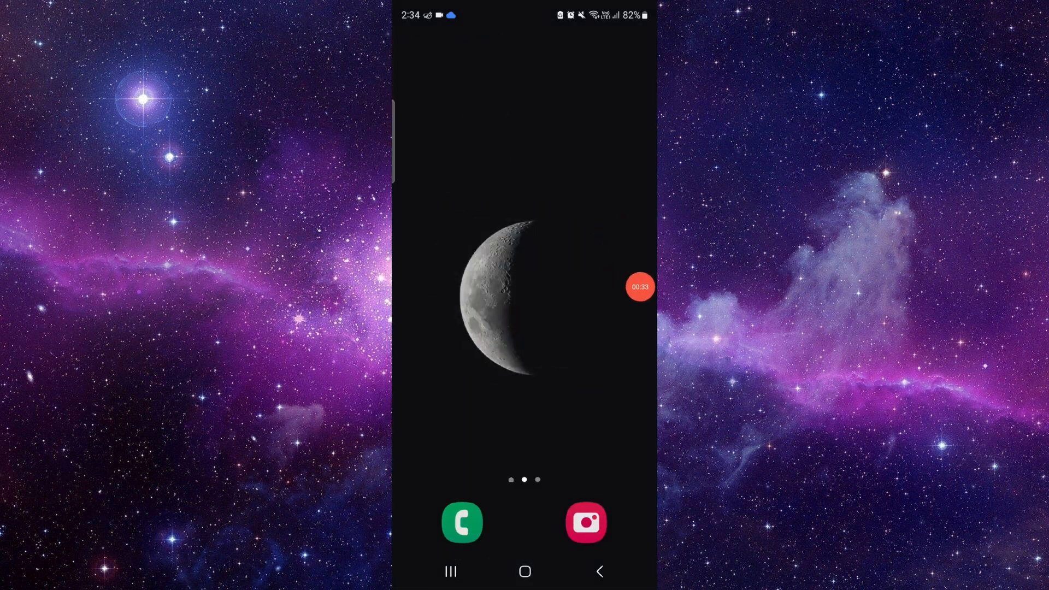